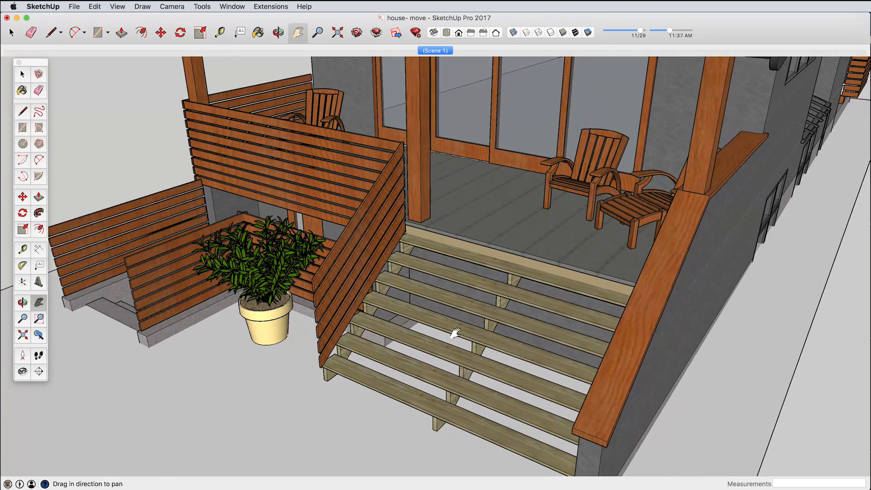
Step: Orbit and pan the camera to view the steps, planter corner and deck from a new angle
{"action": "left_click", "coordinate": [278, 33]}
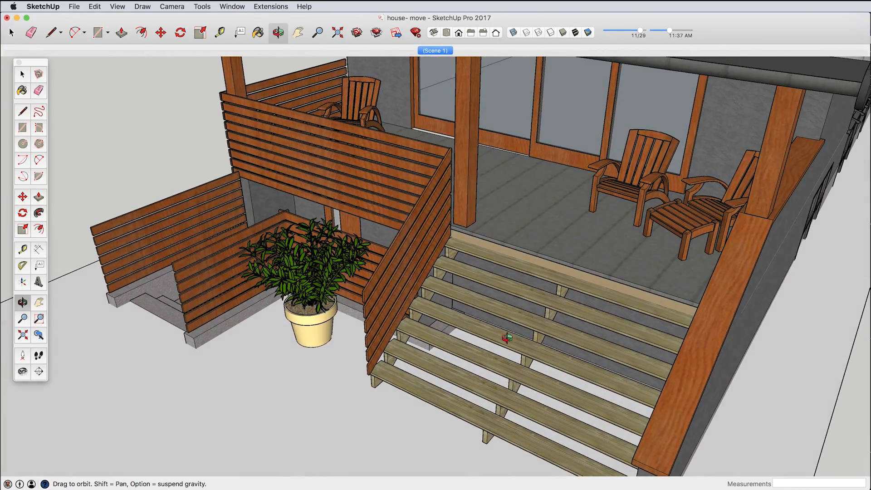
{"action": "left_click", "coordinate": [318, 32]}
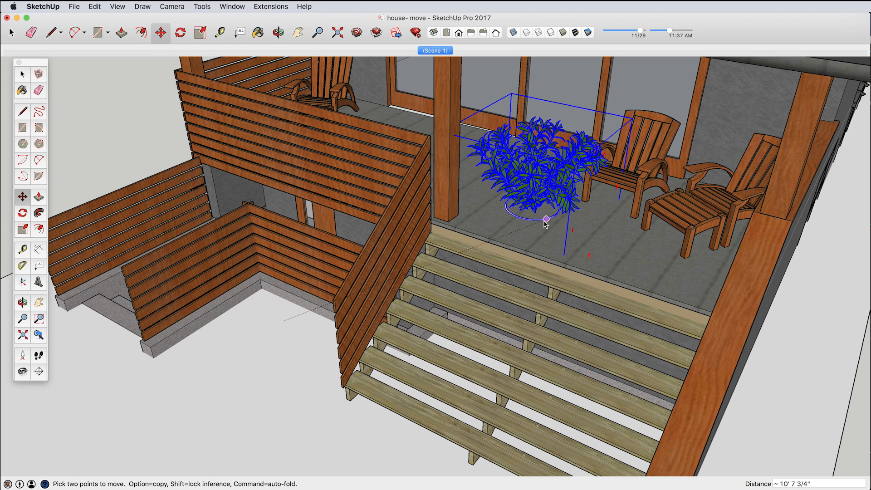
{"action": "left_click_drag", "start_coordinate": [546, 220], "coordinate": [543, 228]}
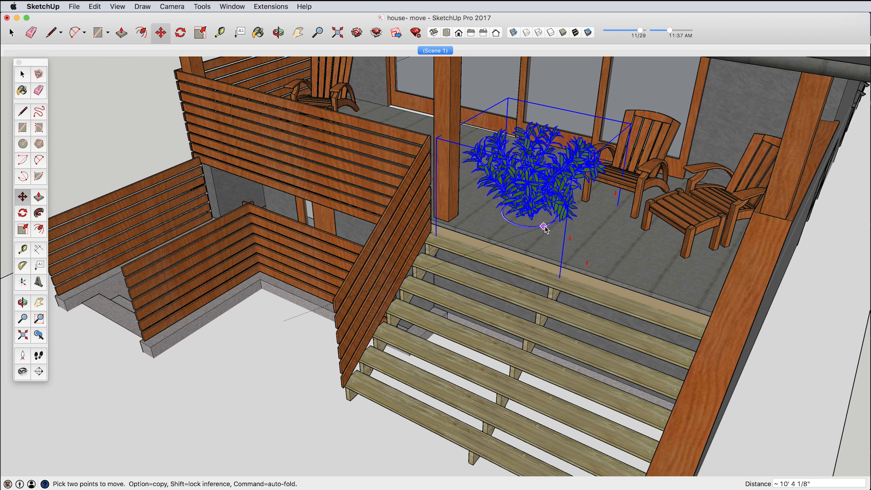
{"action": "mouse_move", "coordinate": [545, 230]}
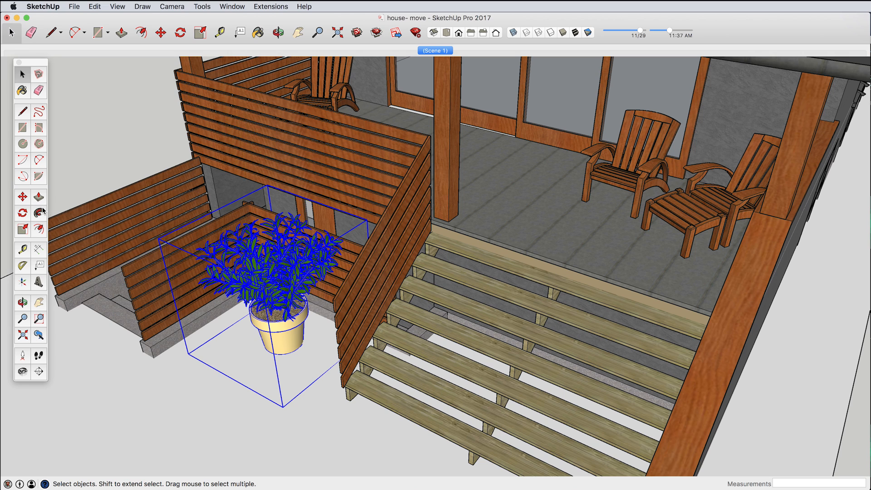
Step: Move the potted plant around the deck, testing spots behind the wall, between the chairs and by the doors
{"action": "left_click", "coordinate": [159, 33]}
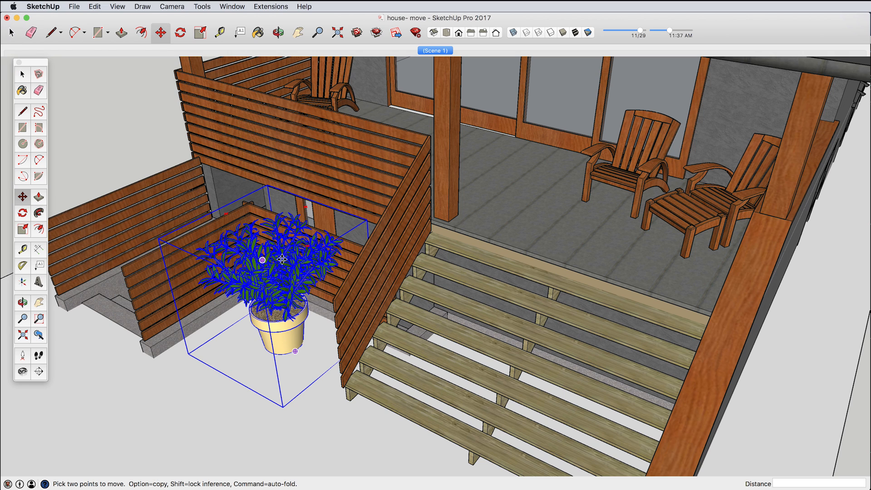
{"action": "left_click_drag", "start_coordinate": [282, 260], "coordinate": [455, 236]}
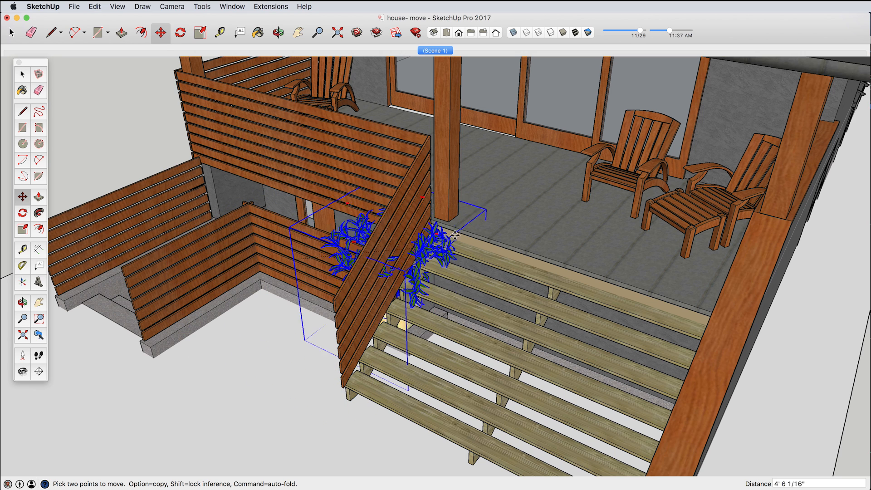
{"action": "left_click_drag", "start_coordinate": [450, 236], "coordinate": [548, 200]}
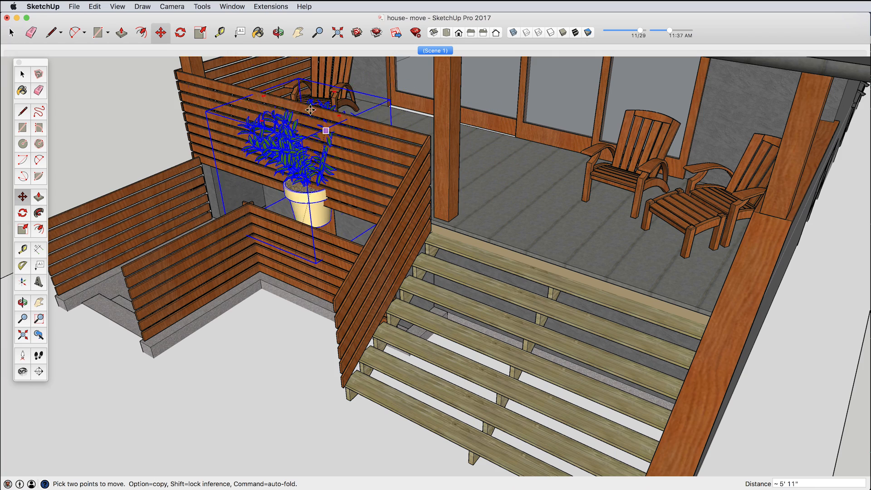
{"action": "left_click_drag", "start_coordinate": [326, 131], "coordinate": [692, 199]}
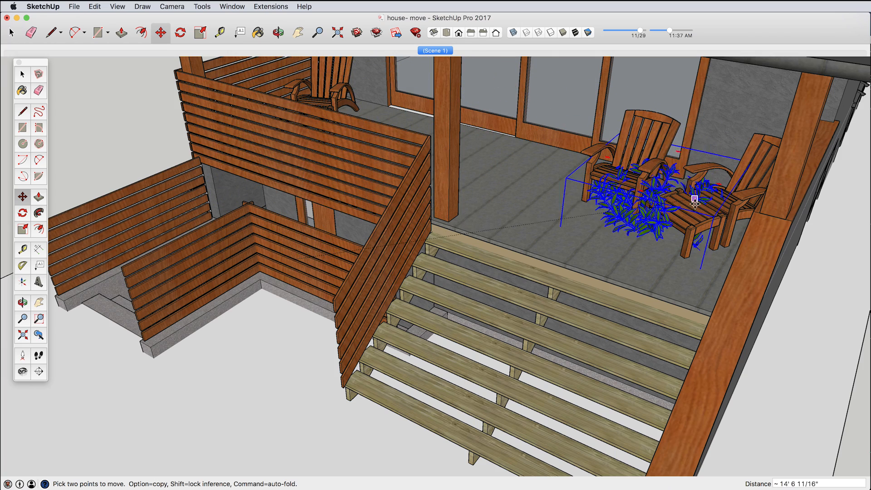
{"action": "left_click_drag", "start_coordinate": [692, 203], "coordinate": [579, 244]}
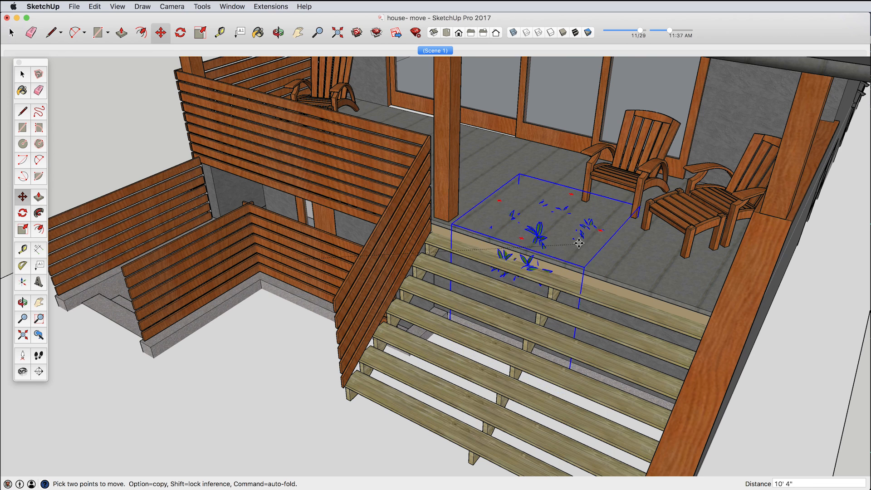
{"action": "left_click_drag", "start_coordinate": [578, 242], "coordinate": [561, 218]}
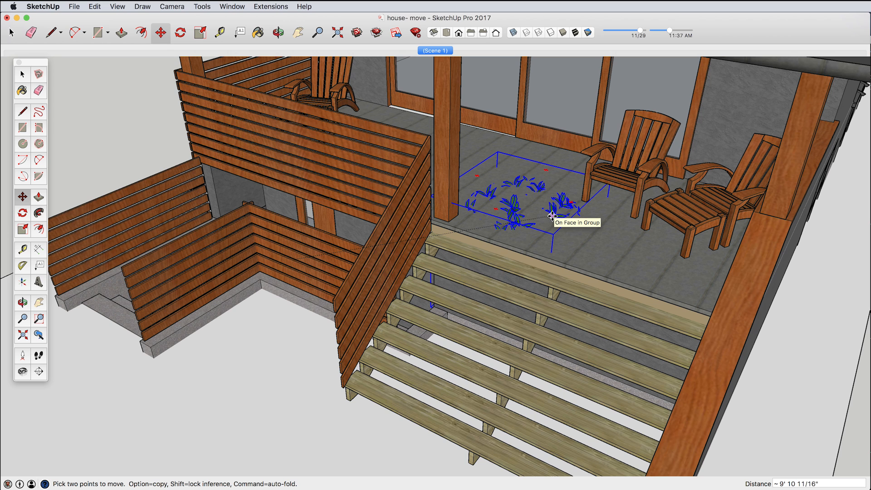
{"action": "left_click_drag", "start_coordinate": [547, 217], "coordinate": [587, 237]}
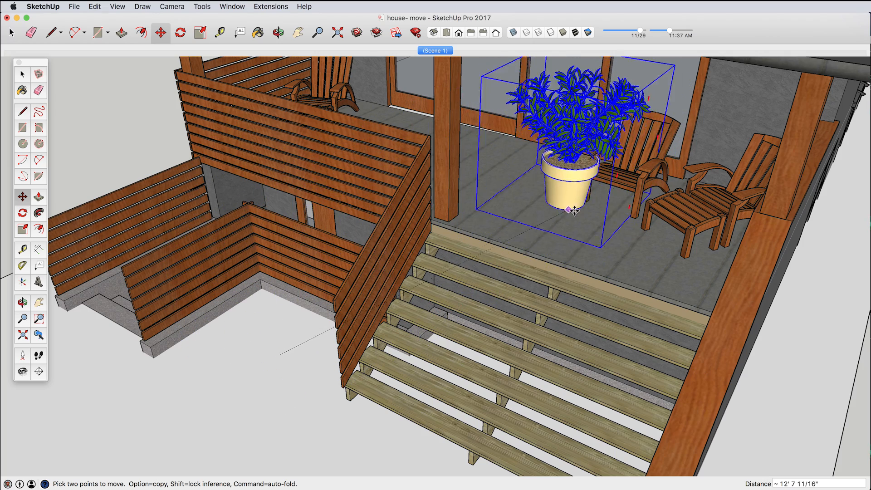
Step: Settle the potted plant on the deck floor in front of the doors, beside the post
{"action": "left_click_drag", "start_coordinate": [569, 210], "coordinate": [518, 219]}
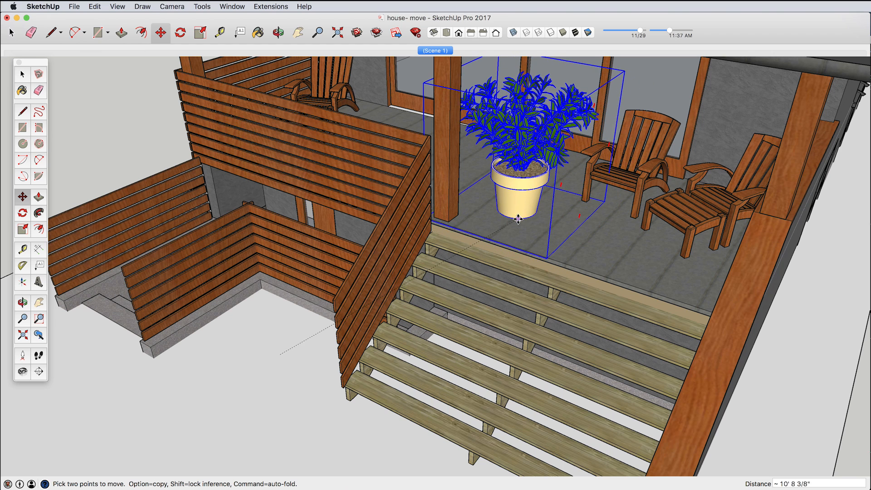
{"action": "left_click_drag", "start_coordinate": [517, 219], "coordinate": [534, 170]}
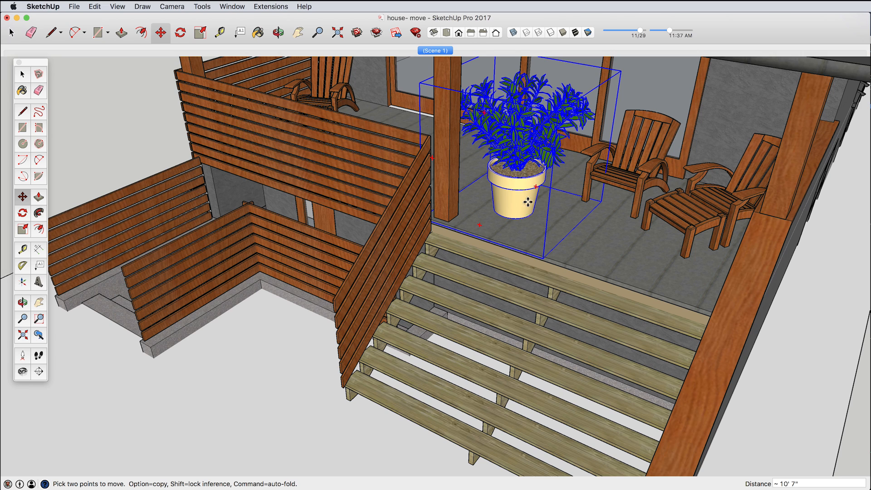
{"action": "mouse_move", "coordinate": [633, 260]}
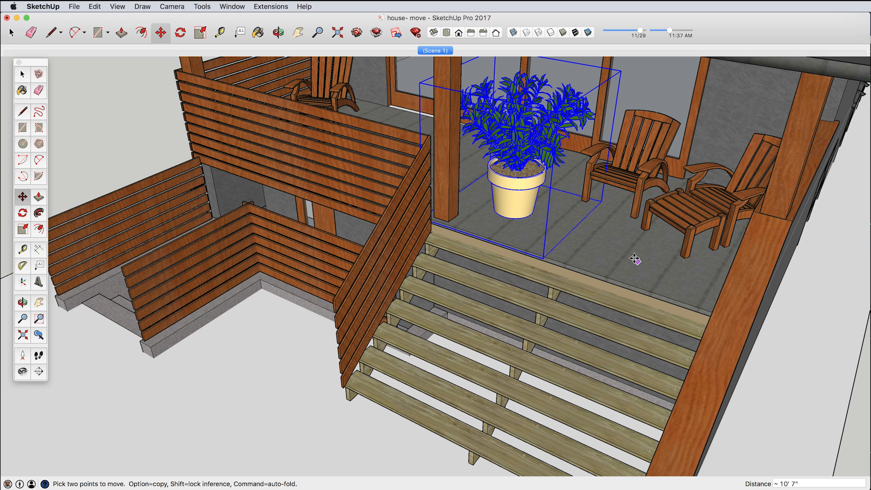
{"action": "mouse_move", "coordinate": [626, 243]}
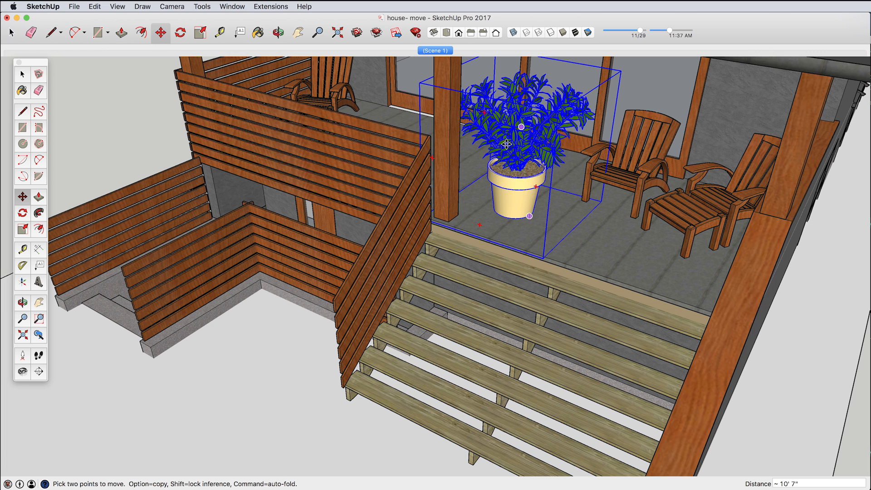
{"action": "mouse_move", "coordinate": [524, 128]}
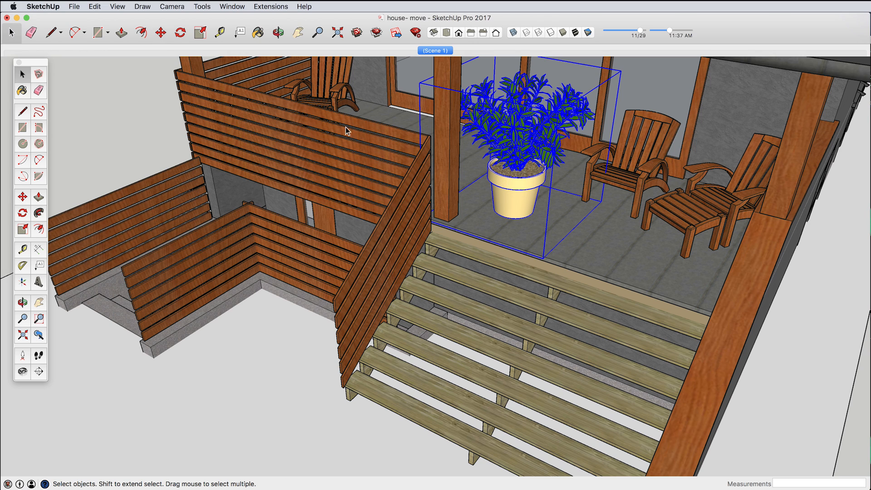
{"action": "mouse_move", "coordinate": [531, 191]}
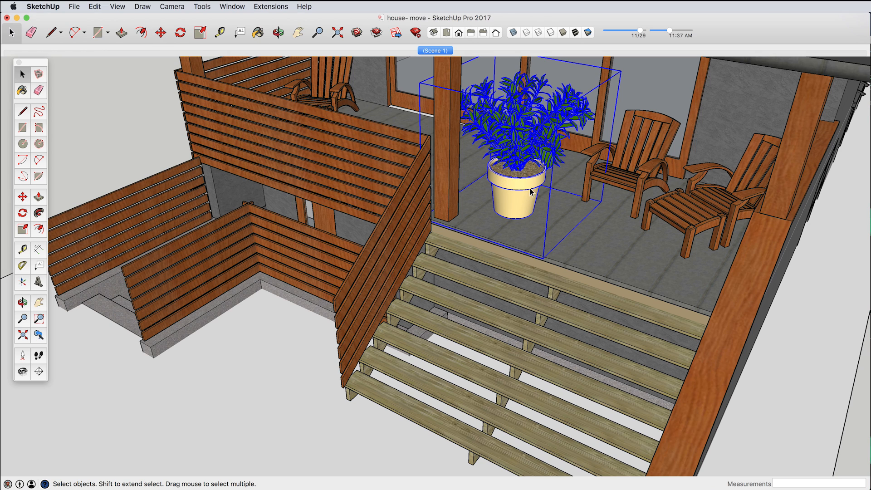
Step: Pick the plant up again and carry it from the doorway up behind the slatted wall
{"action": "left_click", "coordinate": [160, 33]}
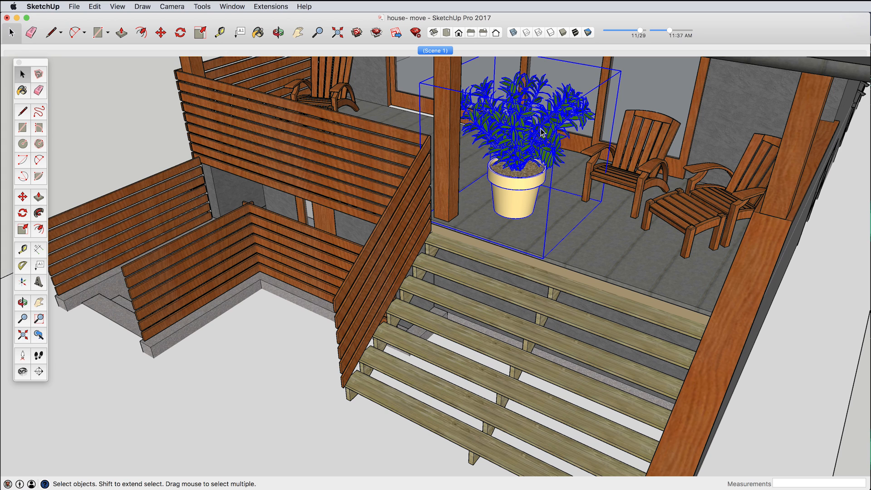
{"action": "left_click", "coordinate": [160, 33]}
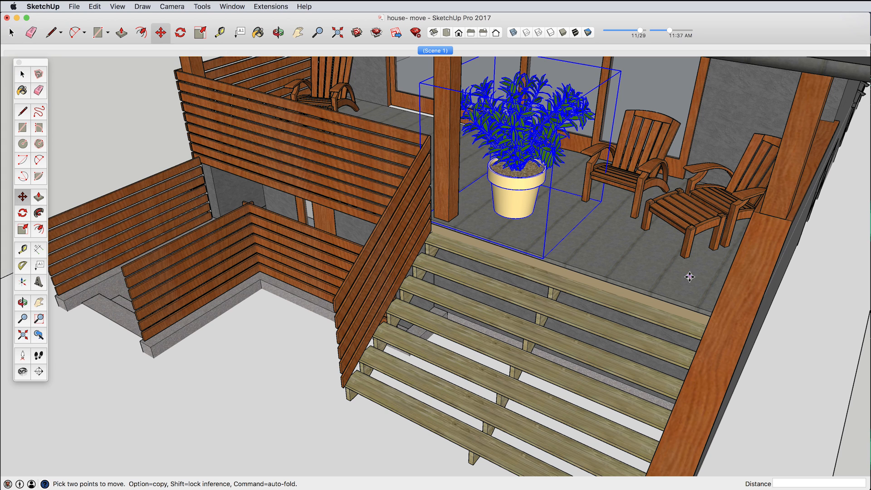
{"action": "left_click", "coordinate": [11, 32]}
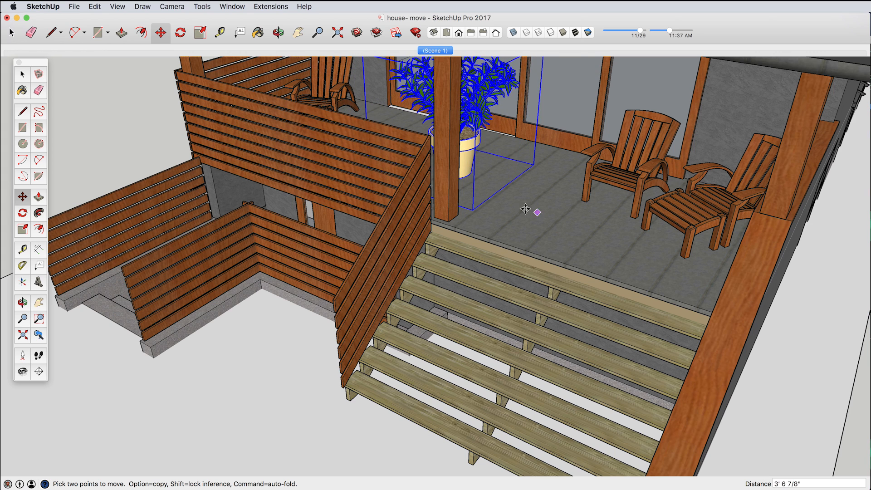
{"action": "left_click_drag", "start_coordinate": [527, 210], "coordinate": [580, 247]}
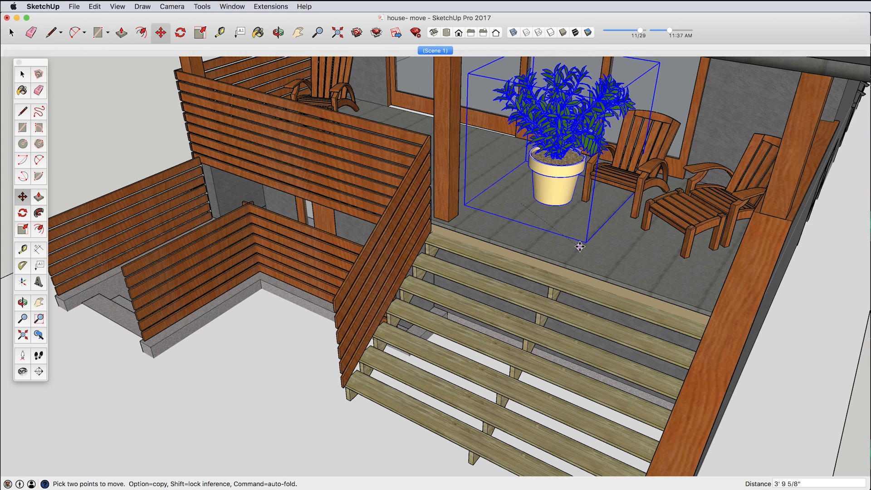
{"action": "left_click_drag", "start_coordinate": [580, 246], "coordinate": [580, 214]}
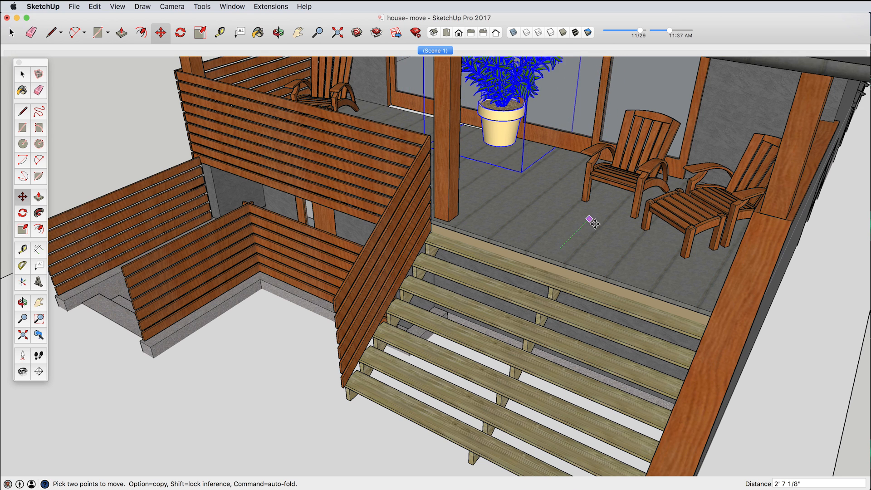
{"action": "left_click_drag", "start_coordinate": [589, 222], "coordinate": [547, 206]}
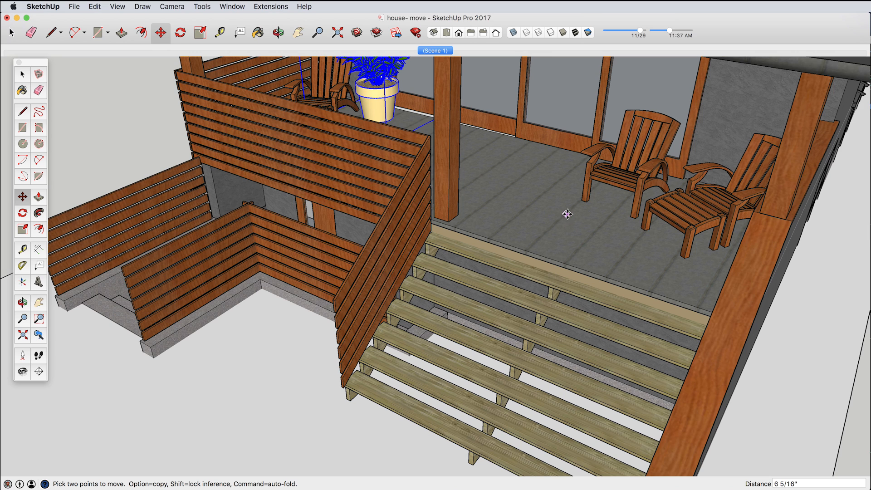
{"action": "mouse_move", "coordinate": [523, 210]}
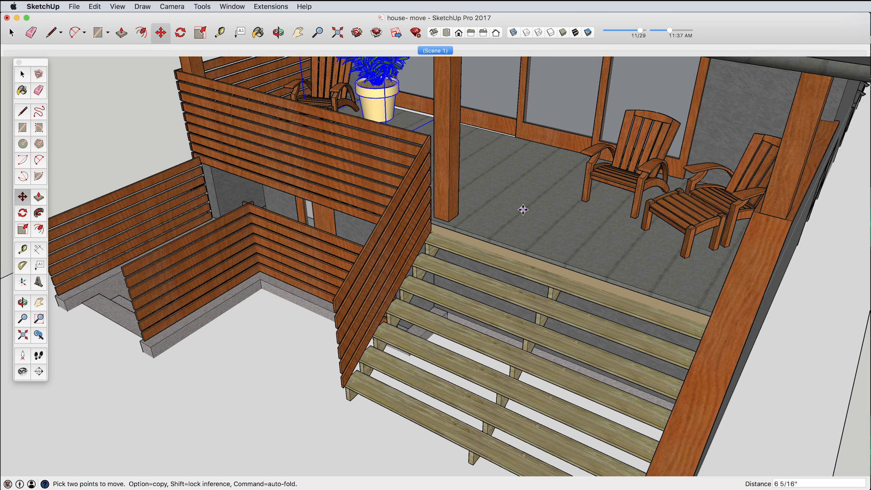
Step: Place the plant beside the upper chair, then start a new blank model from the File menu
{"action": "left_click_drag", "start_coordinate": [523, 209], "coordinate": [659, 164]}
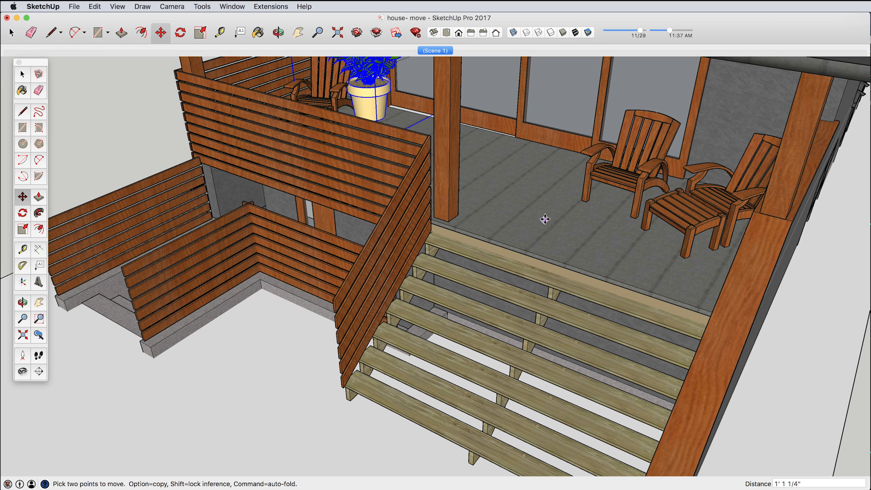
{"action": "mouse_move", "coordinate": [544, 218]}
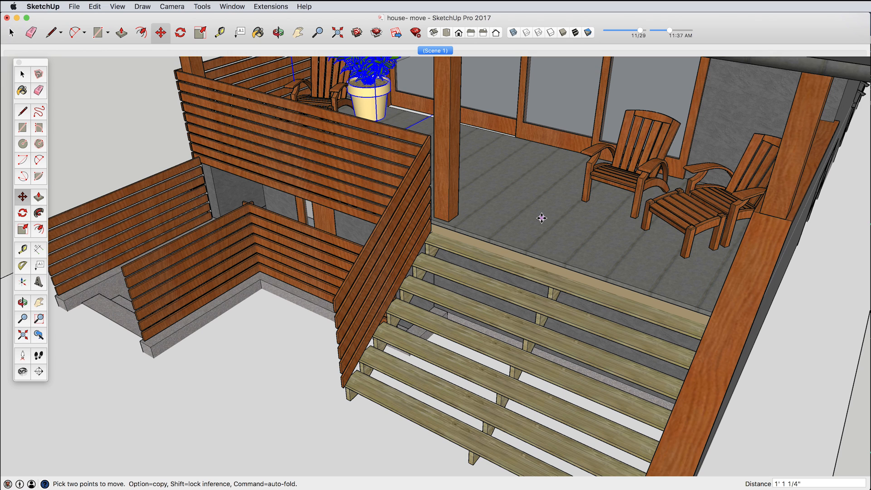
{"action": "mouse_move", "coordinate": [514, 201]}
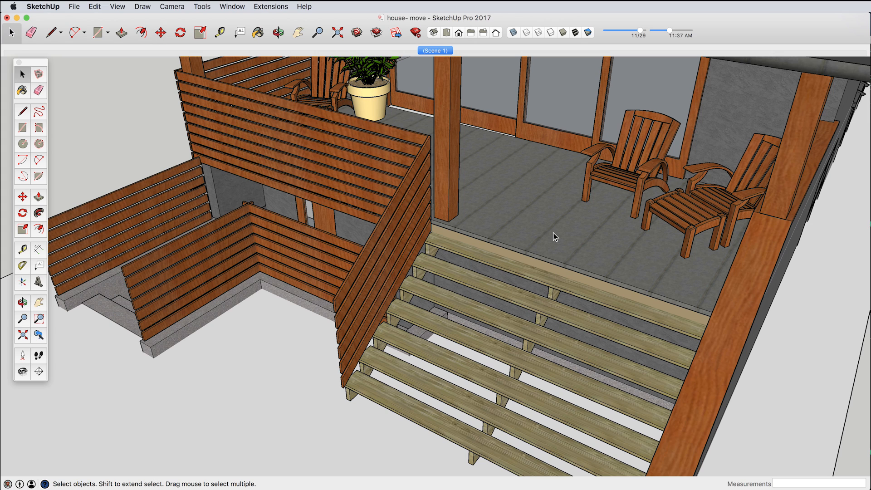
{"action": "mouse_move", "coordinate": [288, 207]}
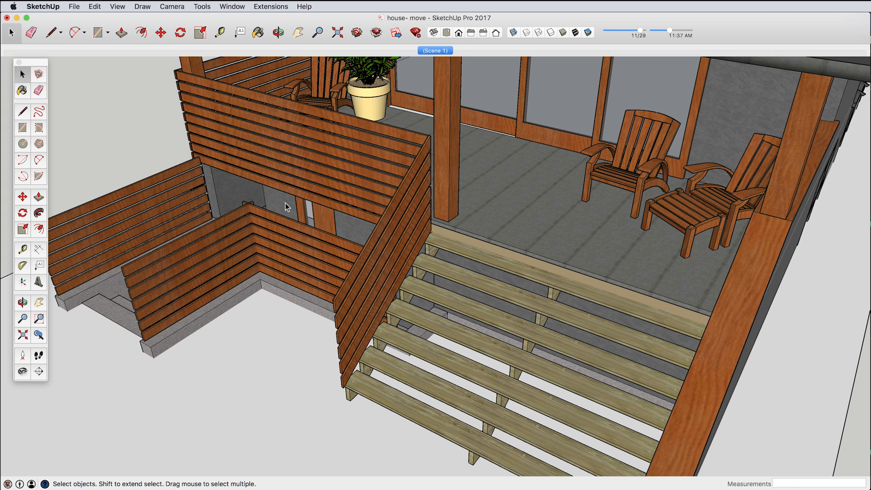
{"action": "left_click", "coordinate": [74, 6]}
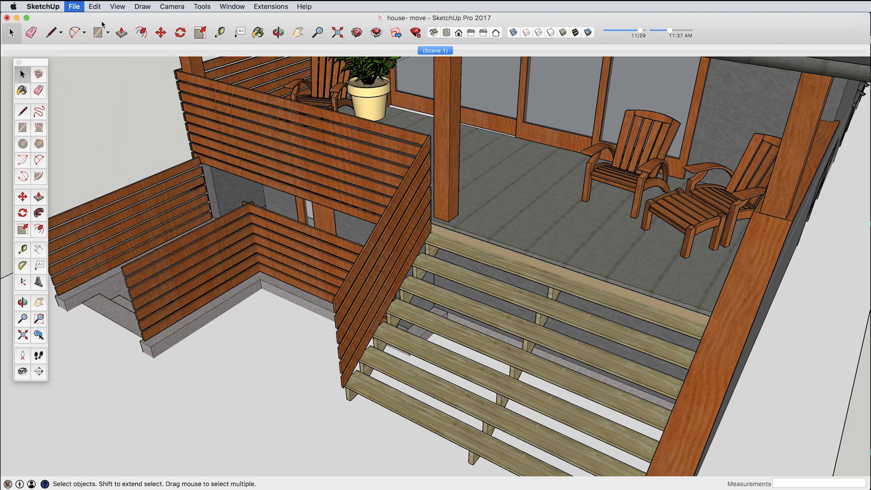
{"action": "left_click", "coordinate": [74, 7]}
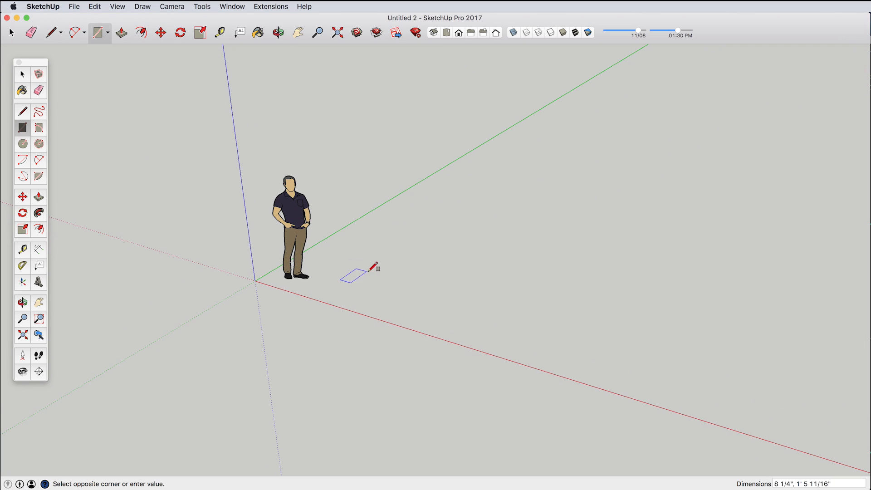
Step: Draw a ground rectangle, pull it into a large box and erase a top edge to hollow it
{"action": "left_click", "coordinate": [120, 33]}
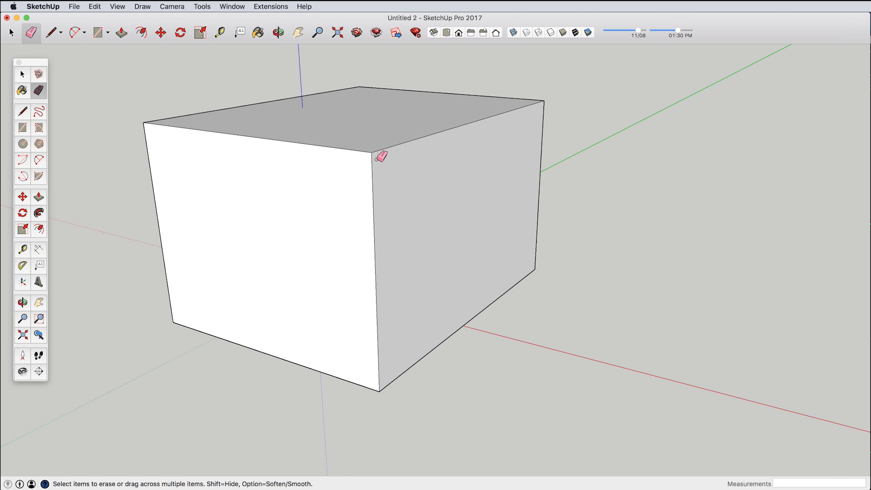
{"action": "left_click", "coordinate": [279, 33]}
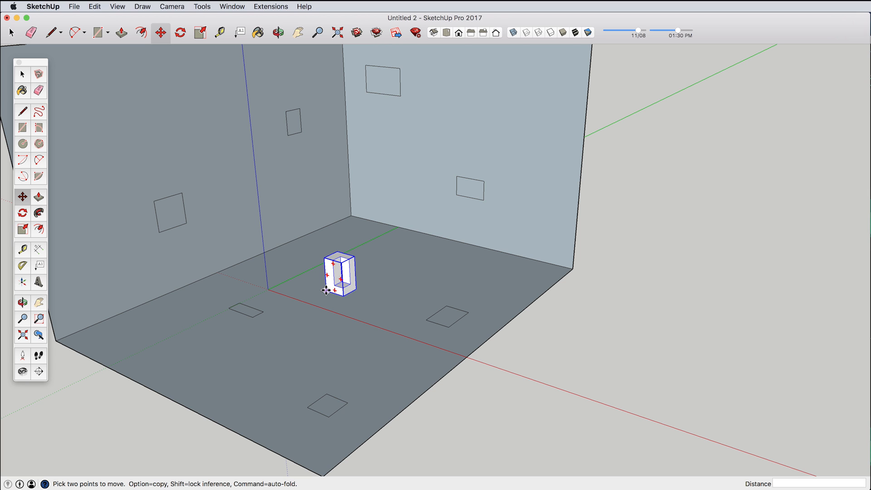
Step: Snap the U-shaped group onto the front floor, back wall and left wall targets, then back to the floor centre
{"action": "left_click_drag", "start_coordinate": [337, 291], "coordinate": [426, 320]}
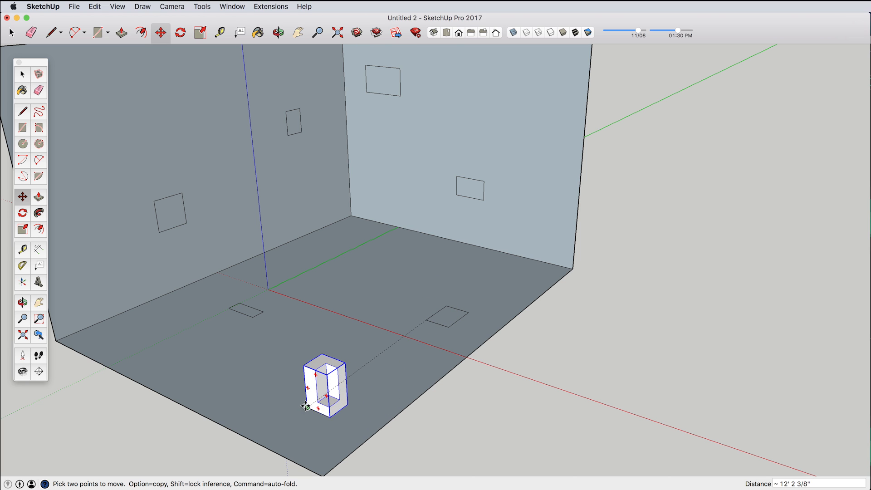
{"action": "left_click_drag", "start_coordinate": [323, 386], "coordinate": [267, 297]}
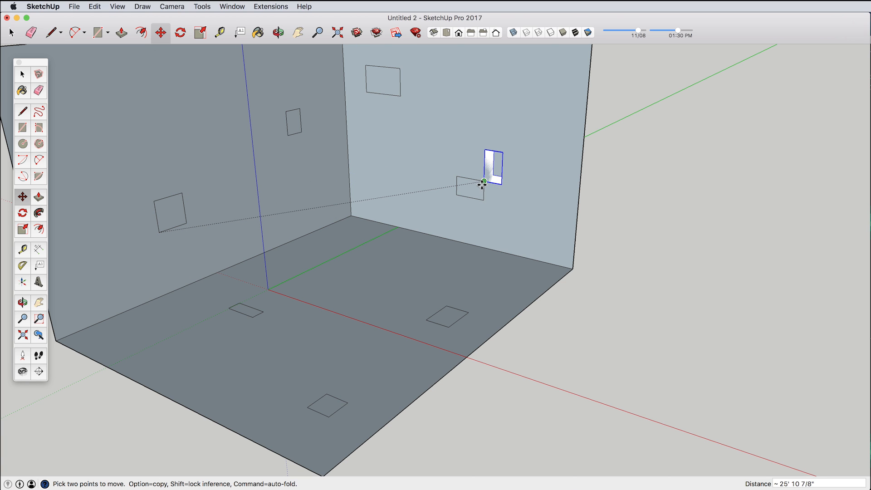
{"action": "left_click_drag", "start_coordinate": [484, 181], "coordinate": [172, 214]}
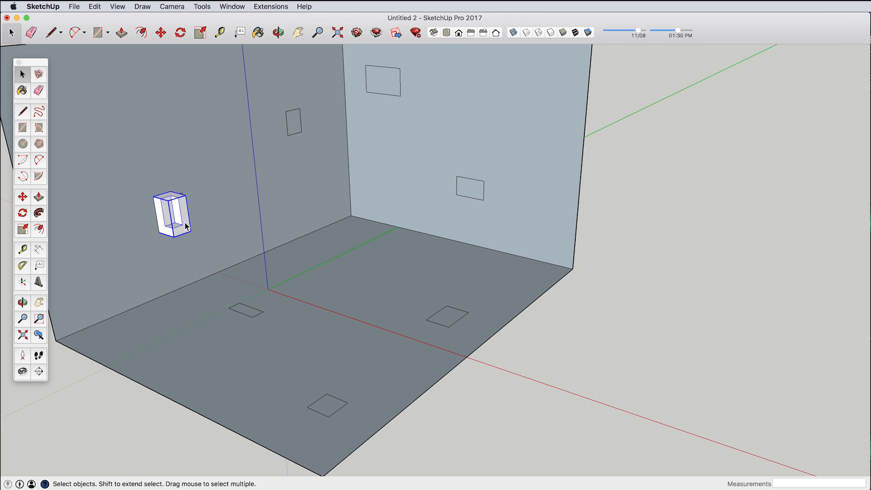
{"action": "left_click", "coordinate": [159, 32]}
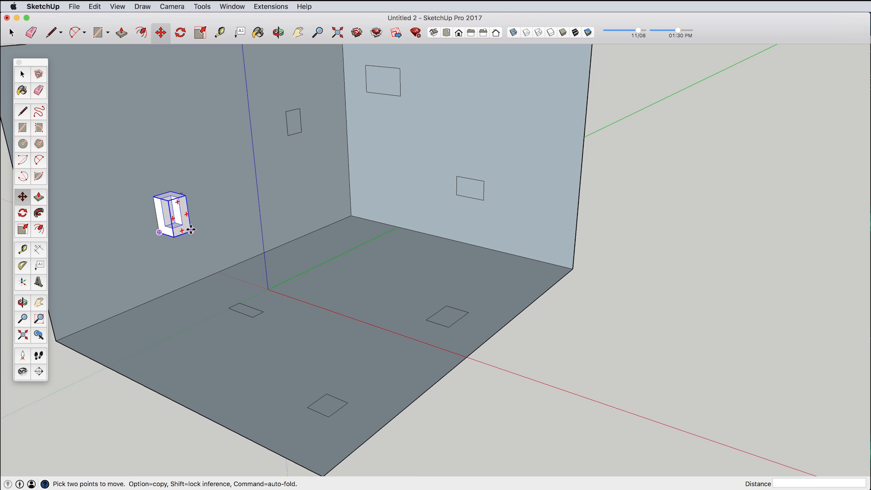
{"action": "left_click_drag", "start_coordinate": [172, 215], "coordinate": [481, 184]}
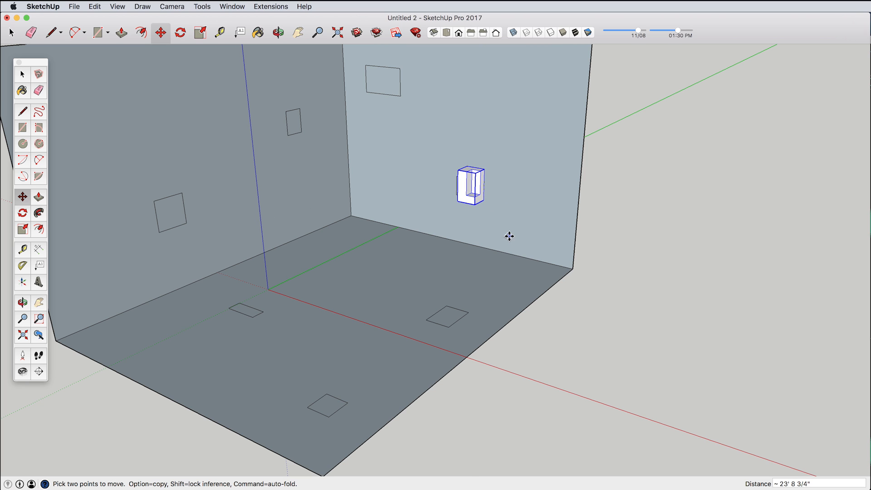
{"action": "mouse_move", "coordinate": [503, 233]}
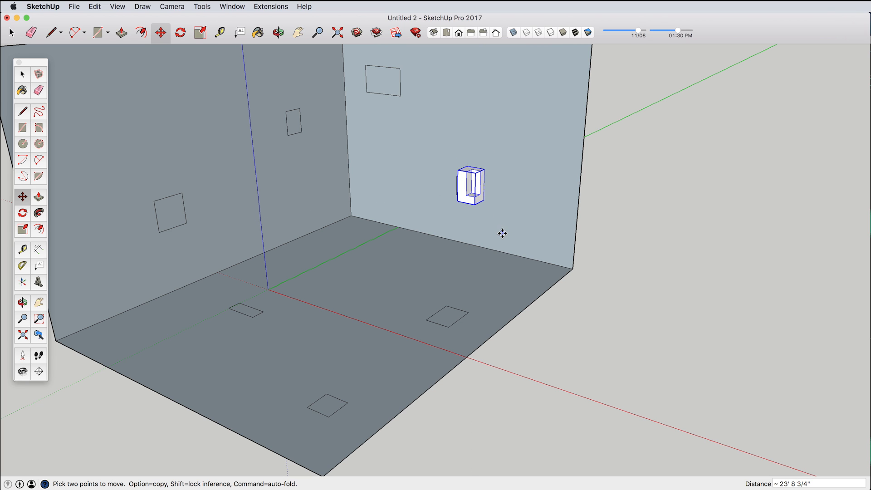
{"action": "mouse_move", "coordinate": [474, 204]}
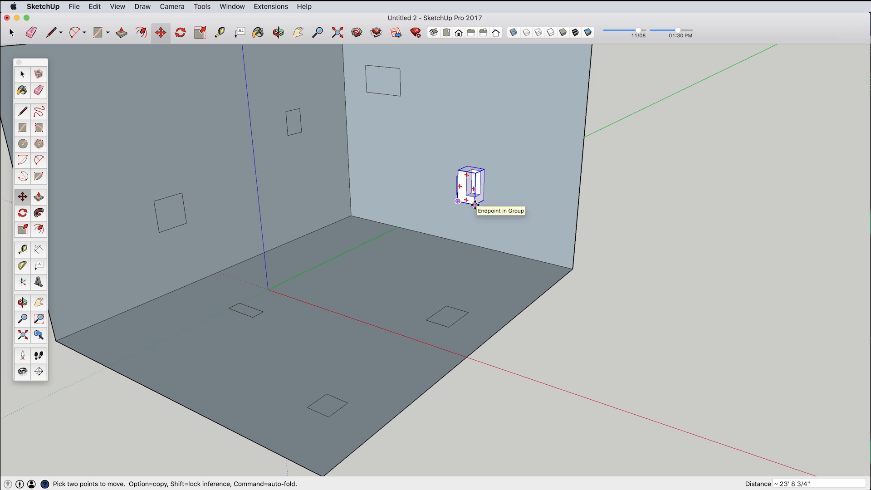
{"action": "left_click_drag", "start_coordinate": [472, 189], "coordinate": [373, 262]}
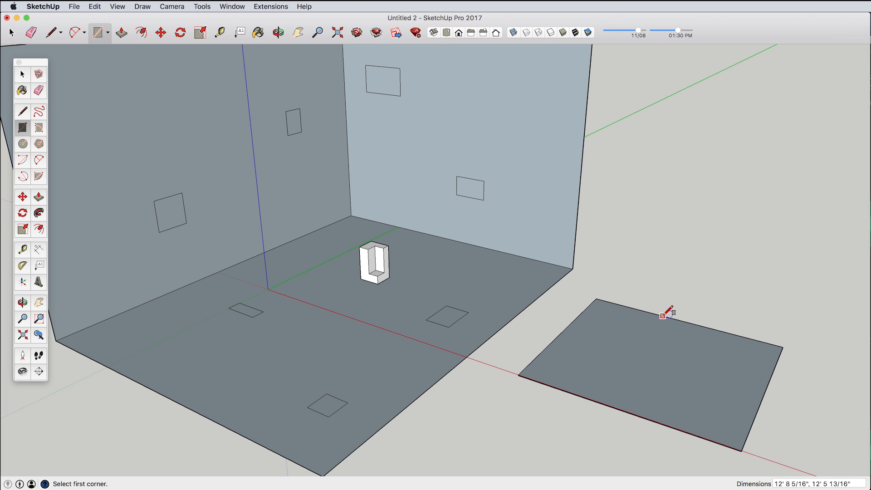
Step: Pull the outside rectangle up into a box platform and reselect the U-shaped group
{"action": "left_click", "coordinate": [120, 33]}
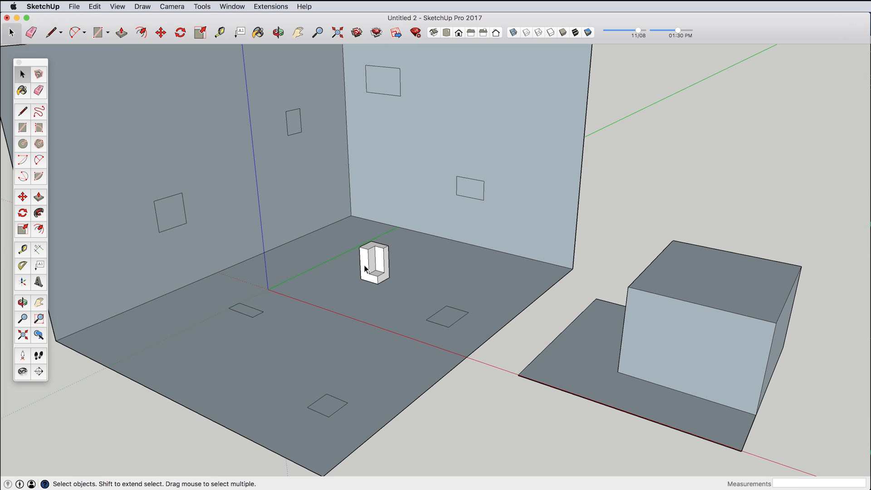
{"action": "left_click", "coordinate": [372, 264]}
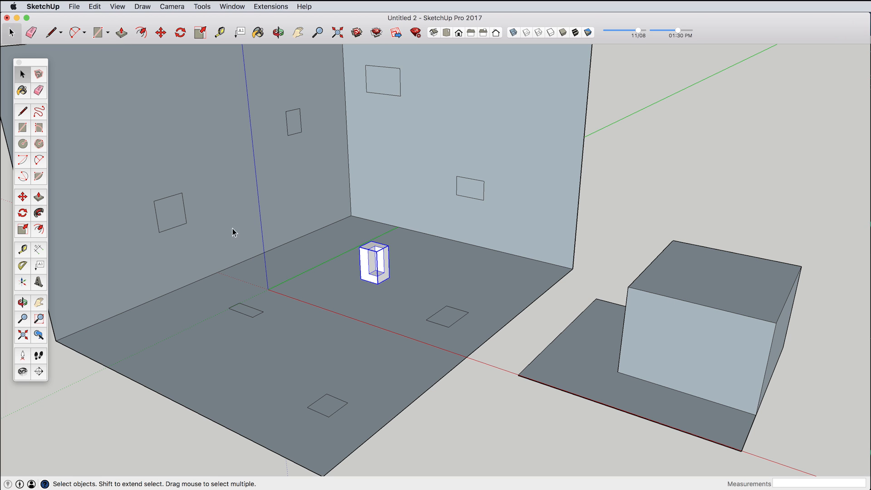
Step: Move the U-shaped group onto the left, right and then front floor targets
{"action": "left_click", "coordinate": [160, 33]}
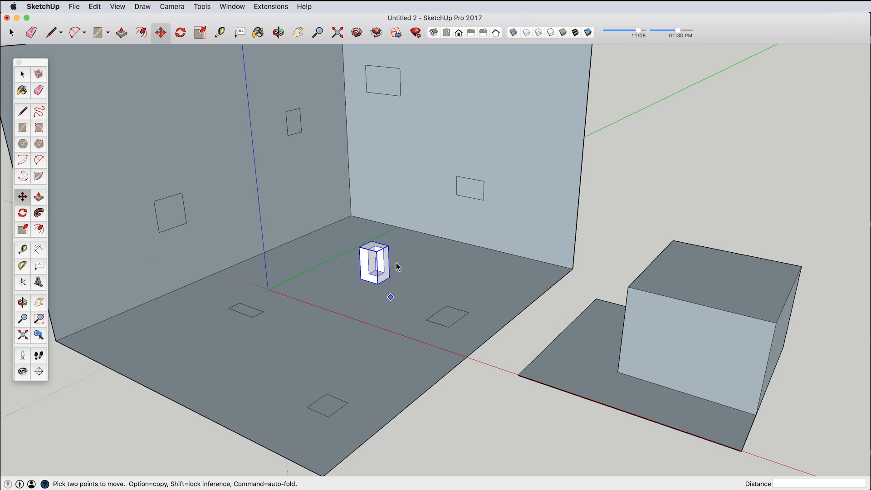
{"action": "mouse_move", "coordinate": [724, 377]}
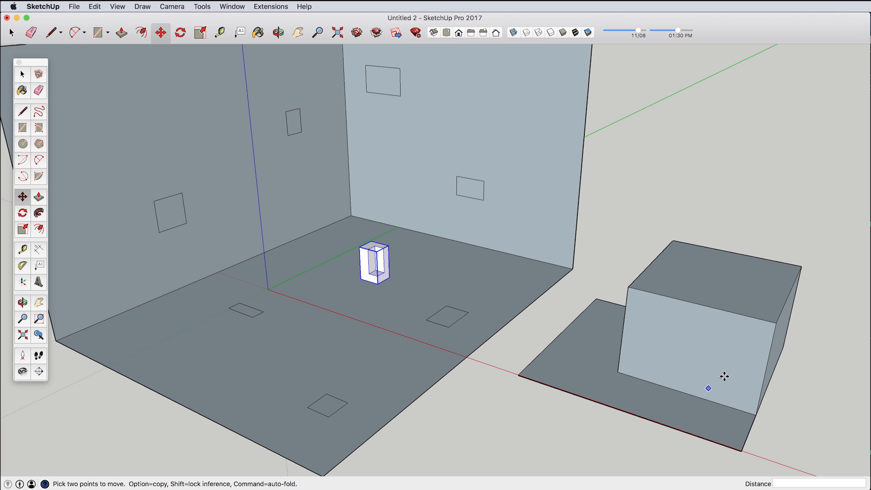
{"action": "mouse_move", "coordinate": [617, 326]}
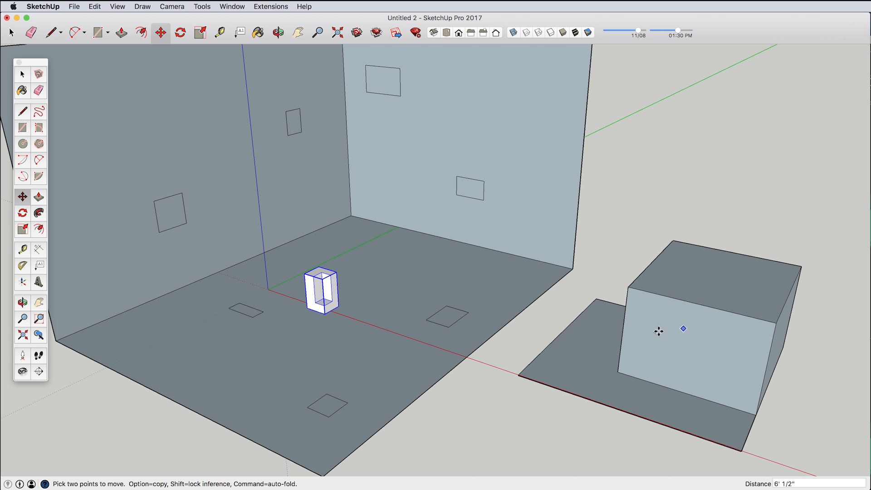
{"action": "left_click_drag", "start_coordinate": [684, 329], "coordinate": [603, 375]}
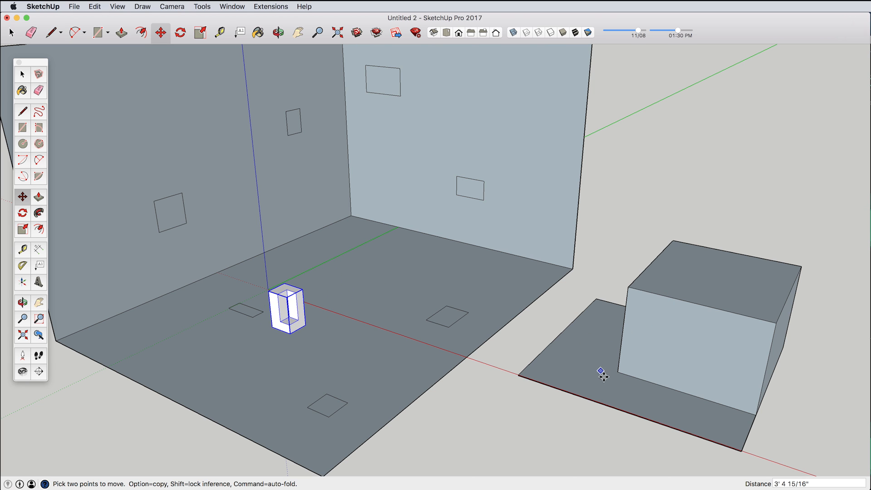
{"action": "left_click_drag", "start_coordinate": [600, 373], "coordinate": [571, 378]}
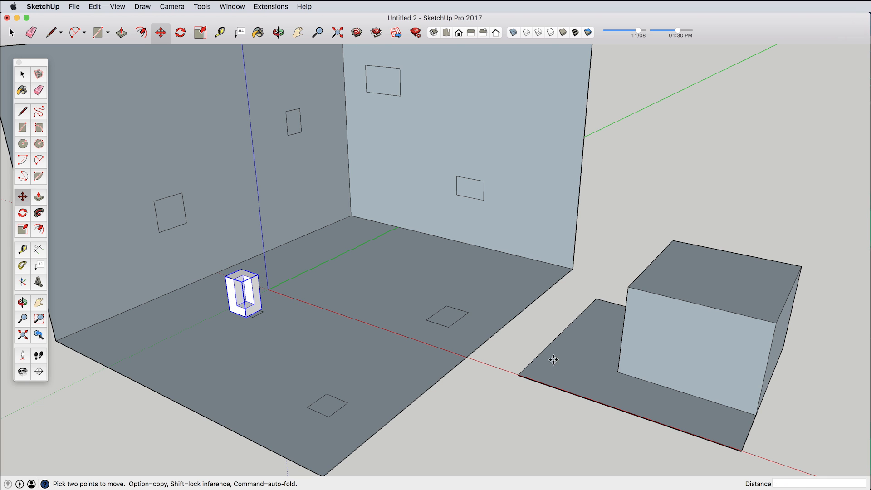
{"action": "left_click_drag", "start_coordinate": [553, 361], "coordinate": [670, 402]}
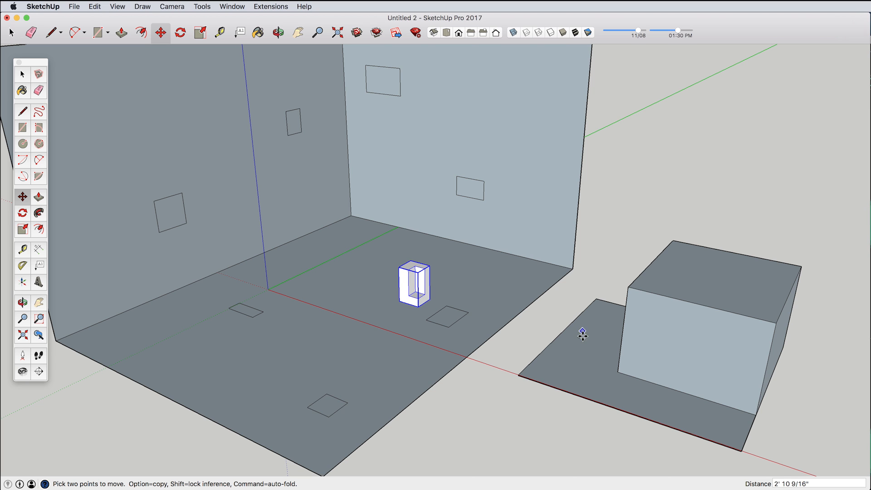
{"action": "left_click_drag", "start_coordinate": [583, 334], "coordinate": [614, 387]}
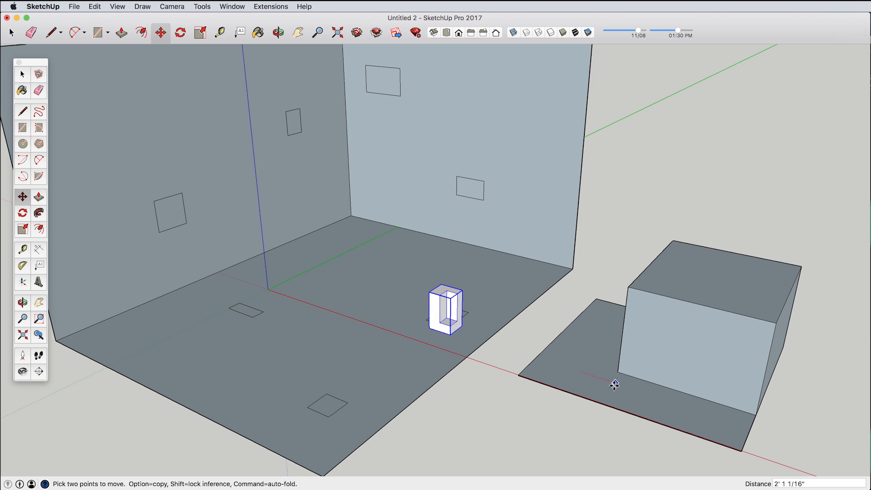
{"action": "left_click_drag", "start_coordinate": [615, 385], "coordinate": [631, 407]}
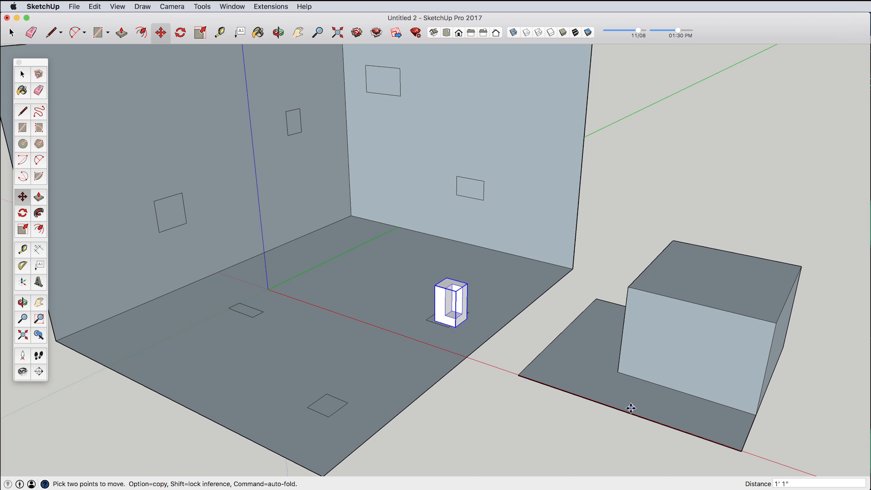
{"action": "left_click_drag", "start_coordinate": [450, 301], "coordinate": [404, 336]}
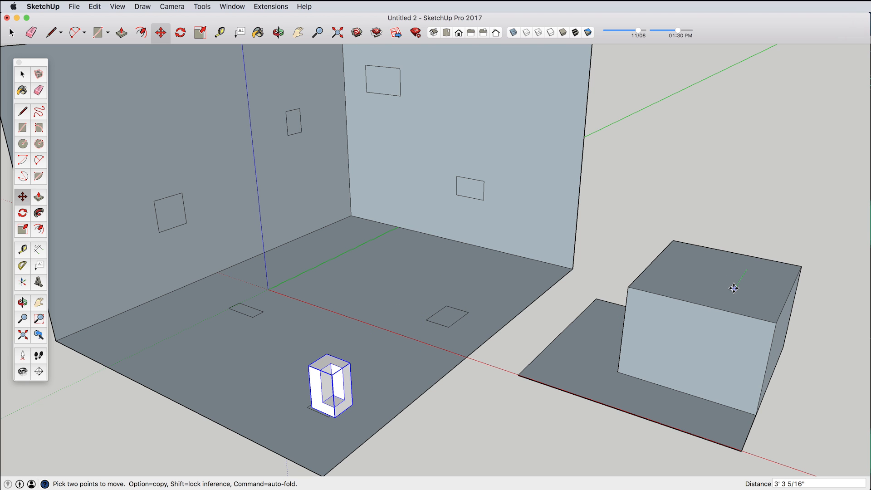
{"action": "mouse_move", "coordinate": [547, 343]}
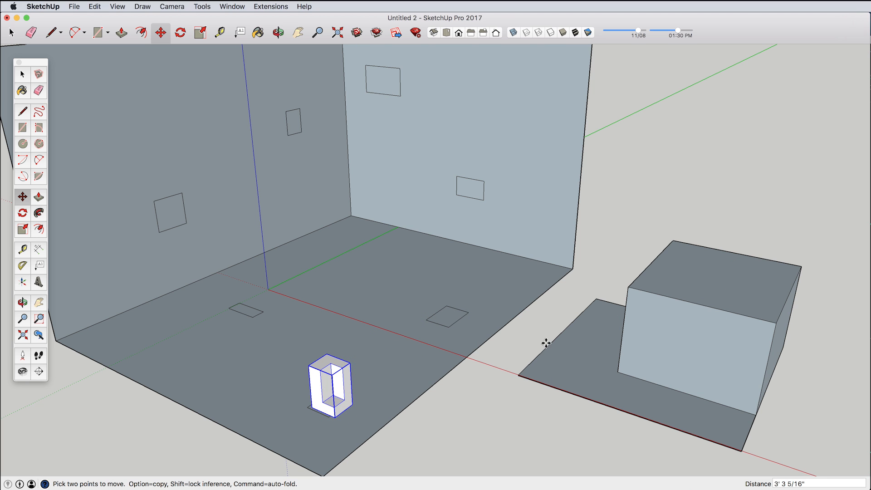
Step: Move the group up the left wall targets and onto the upper back wall rectangle
{"action": "left_click_drag", "start_coordinate": [329, 387], "coordinate": [227, 343]}
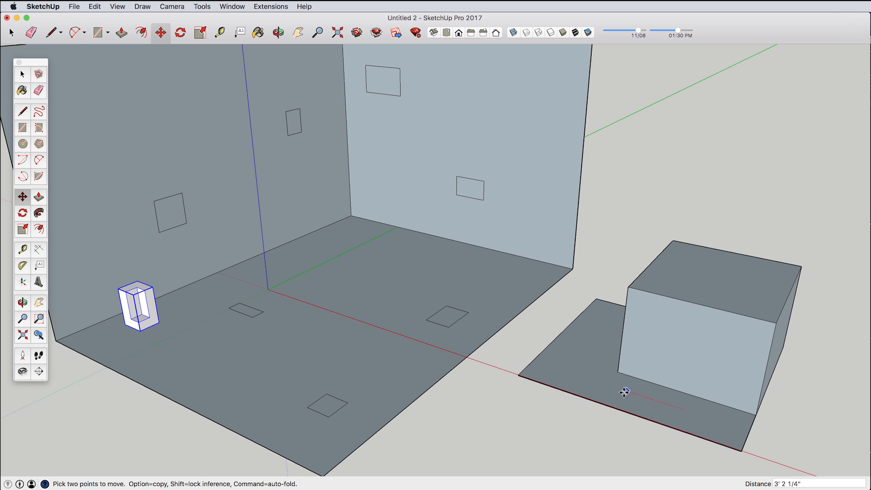
{"action": "left_click_drag", "start_coordinate": [624, 393], "coordinate": [598, 381]}
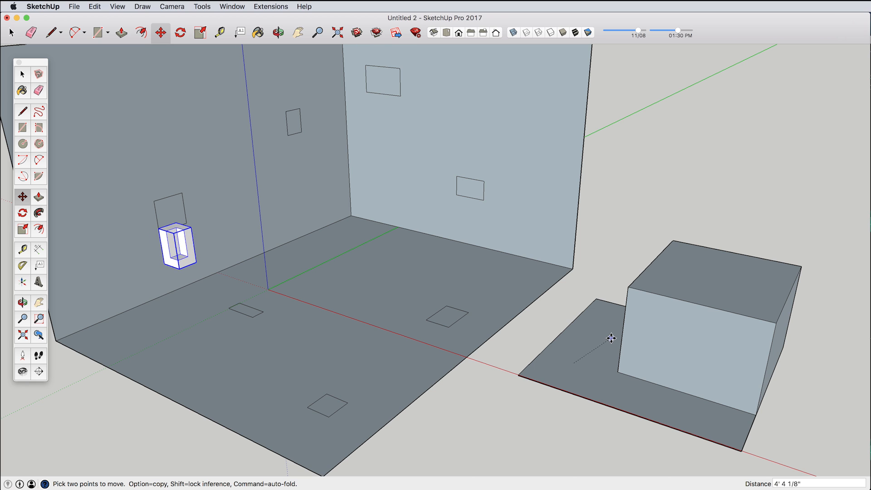
{"action": "left_click_drag", "start_coordinate": [611, 339], "coordinate": [685, 337]}
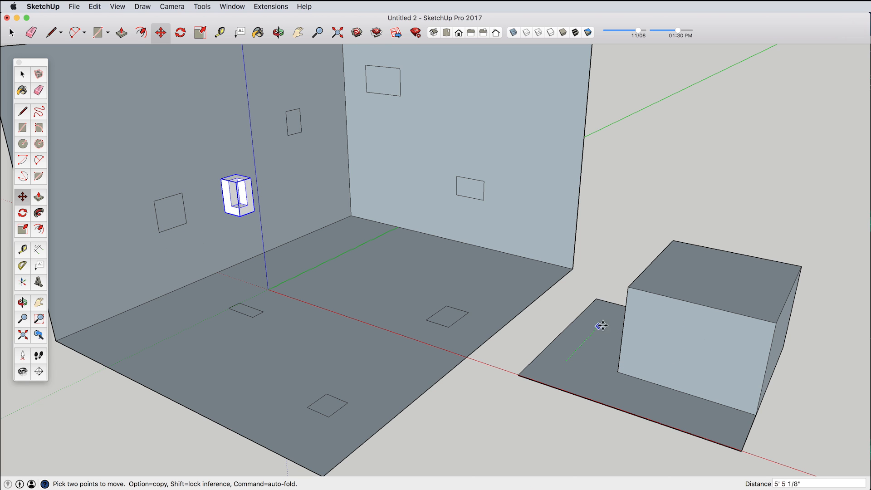
{"action": "left_click_drag", "start_coordinate": [599, 326], "coordinate": [673, 357]}
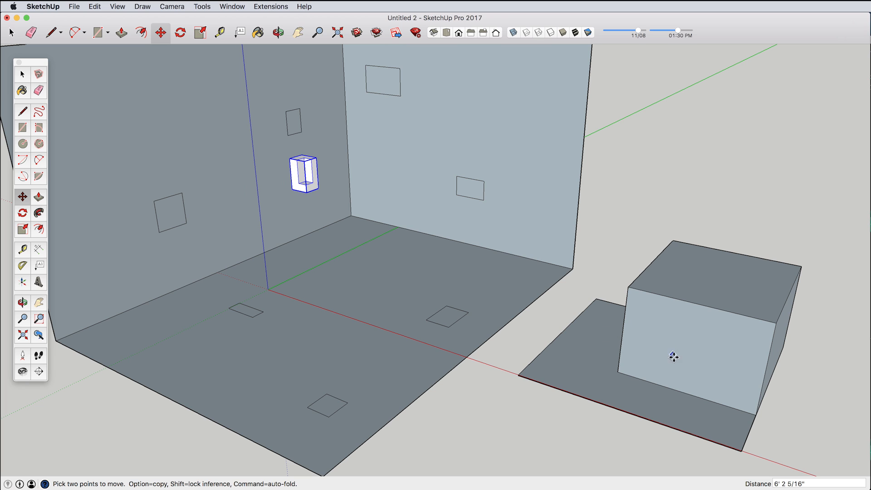
{"action": "left_click_drag", "start_coordinate": [303, 172], "coordinate": [304, 131]}
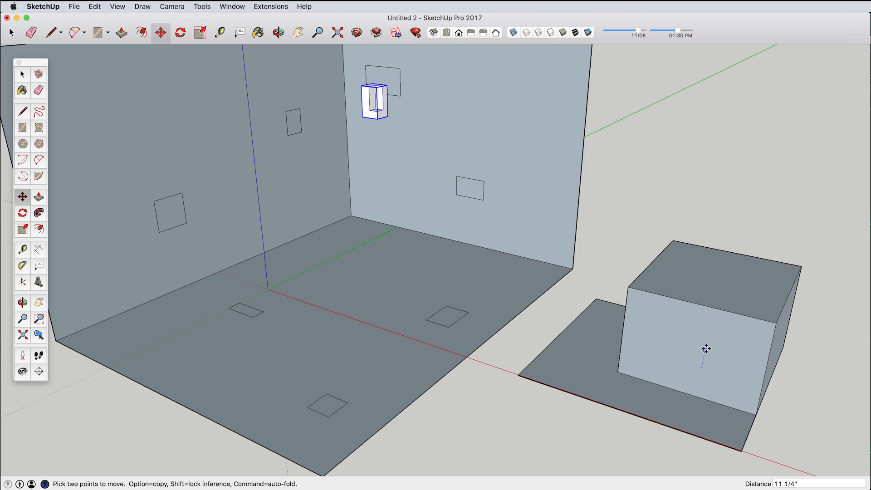
{"action": "left_click_drag", "start_coordinate": [708, 348], "coordinate": [693, 346]}
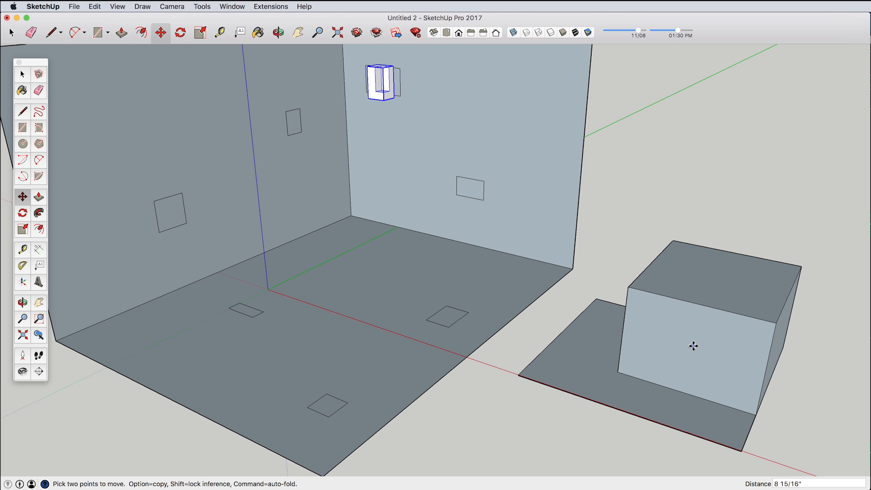